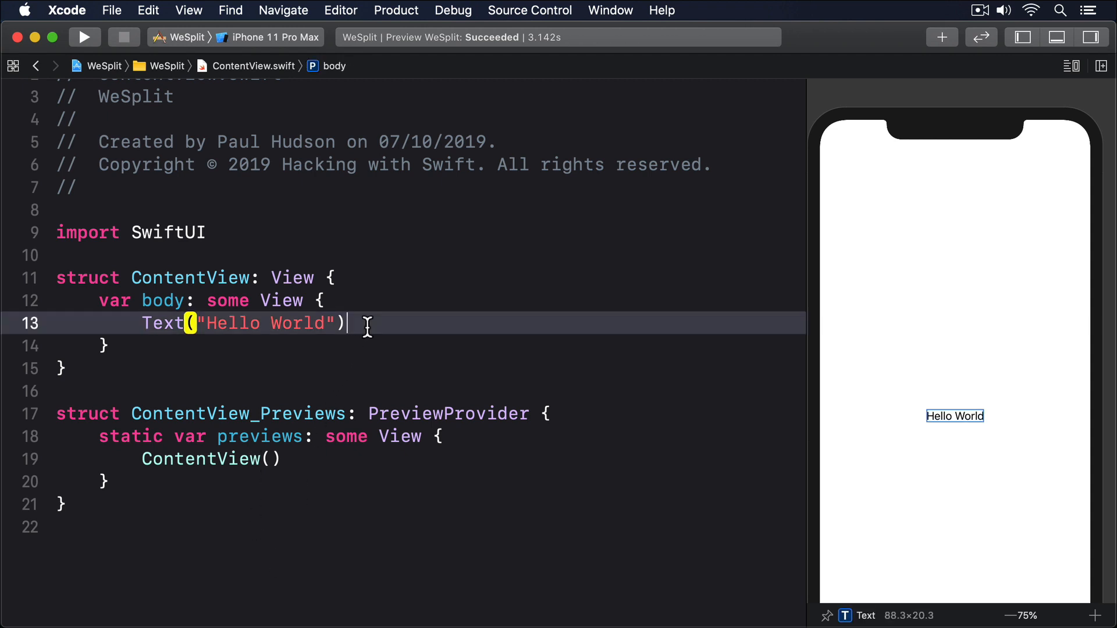
Wrap the body in a Form with TextField("Enter your name") above Text("Hello World")
text(Form {)
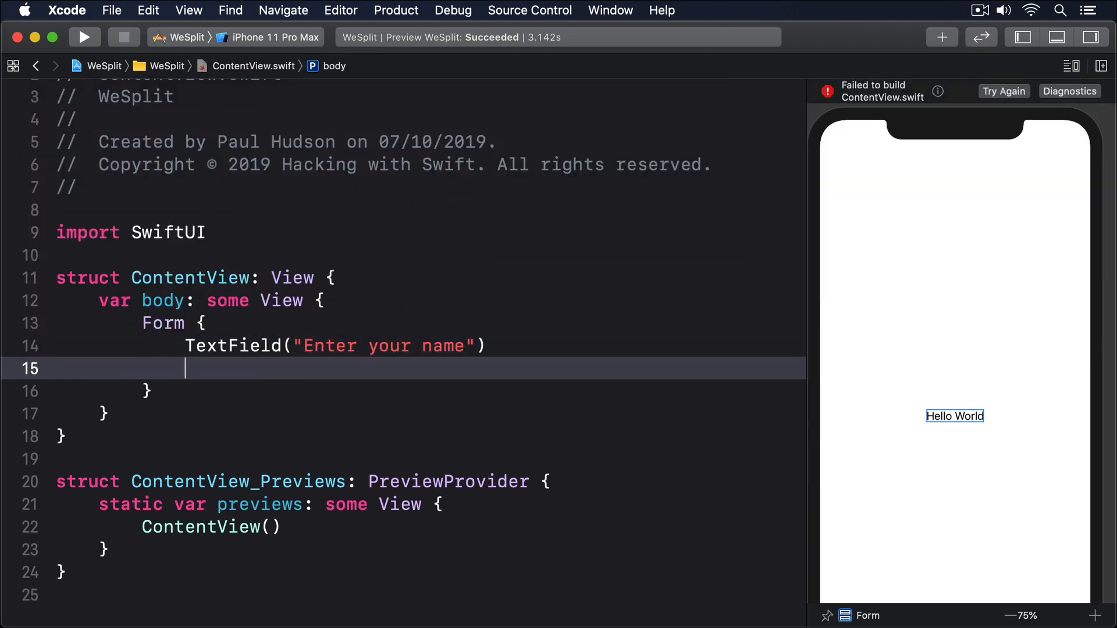
text(Text("Hello W"))
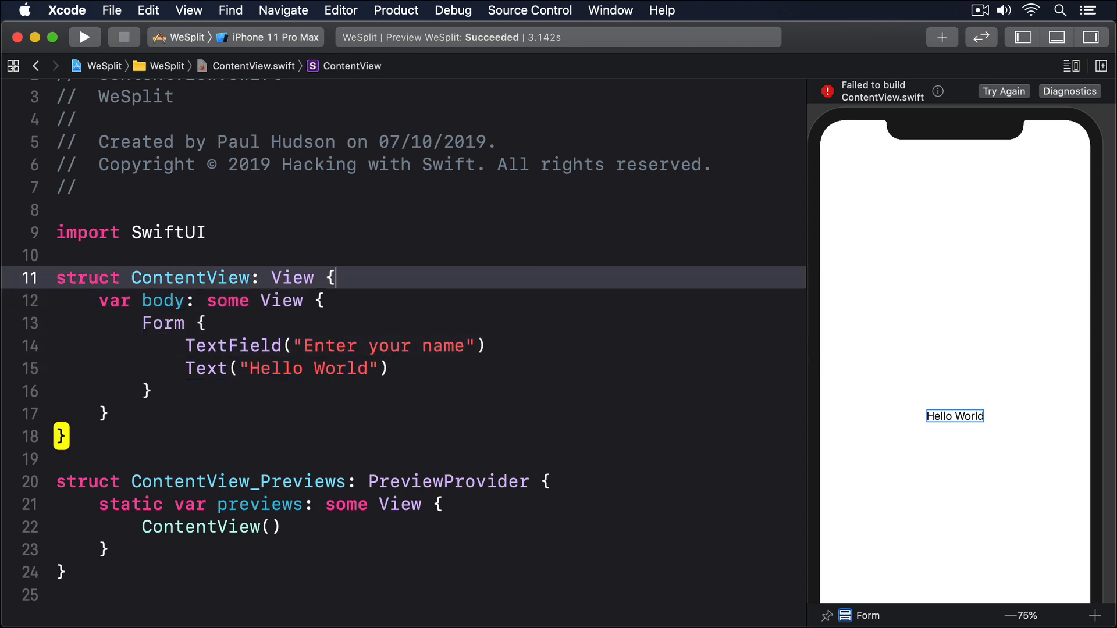
Declare var name = "" and pass text: name to the TextField
text(var name =)
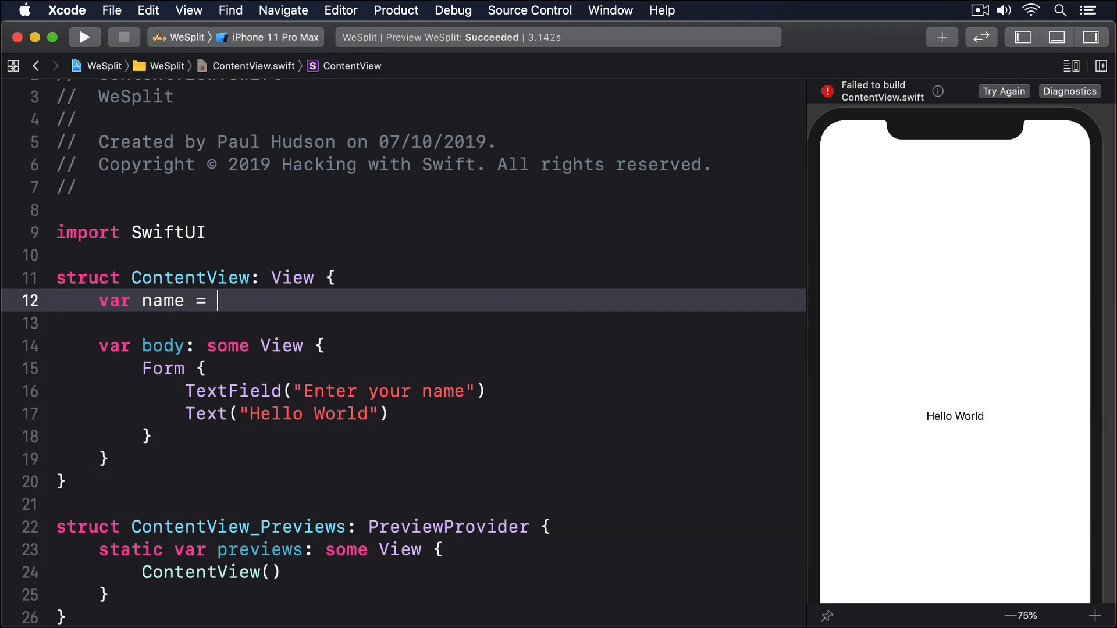
text("")
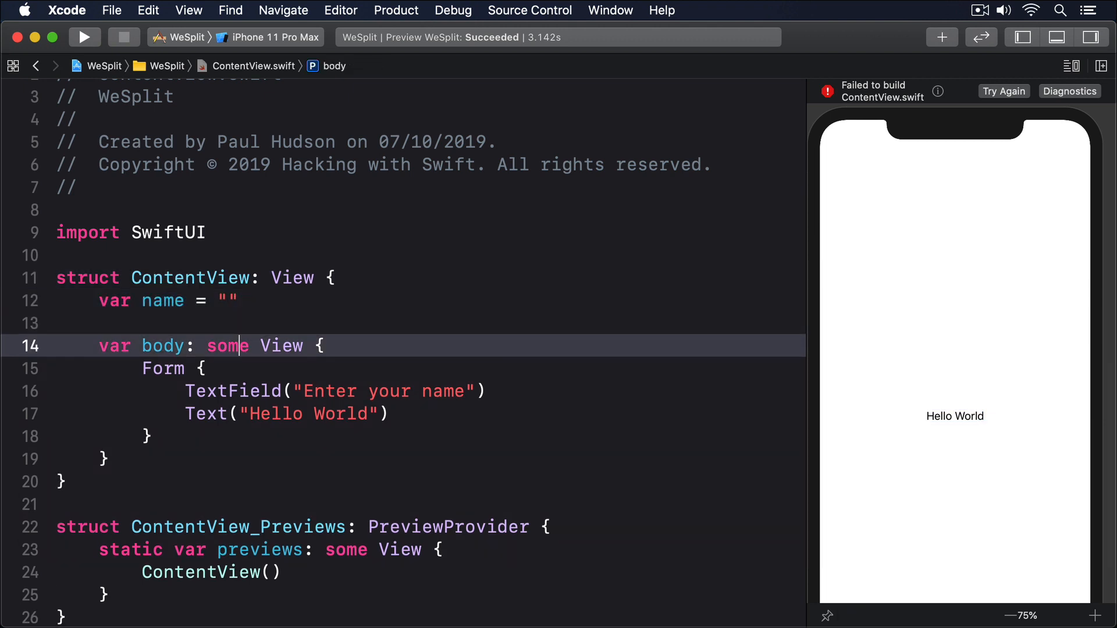
text(, tex)
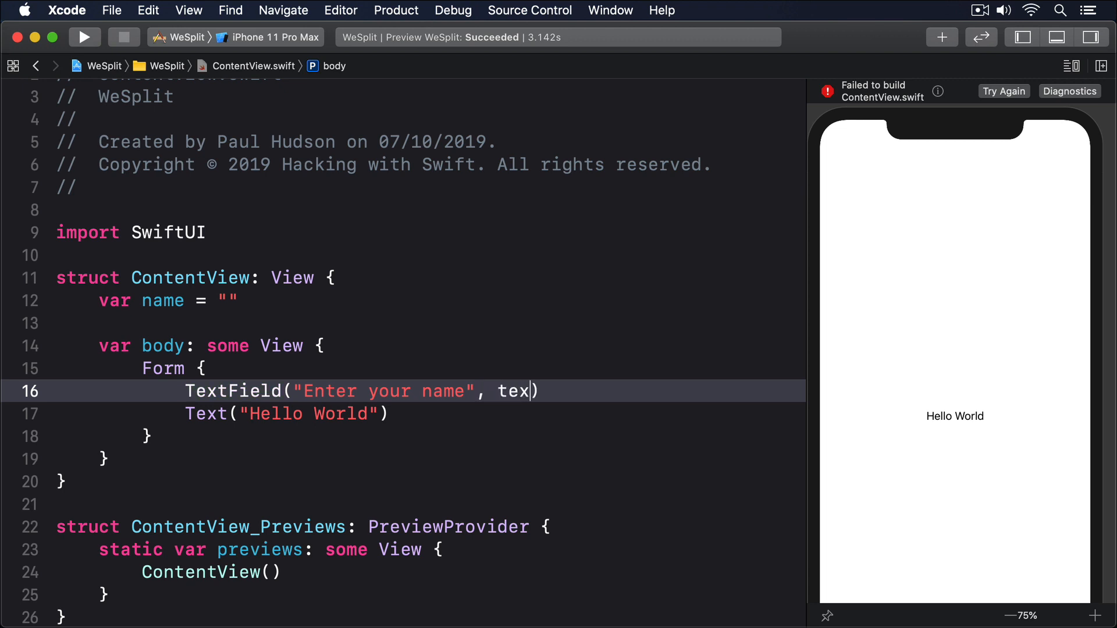
text(t: name)
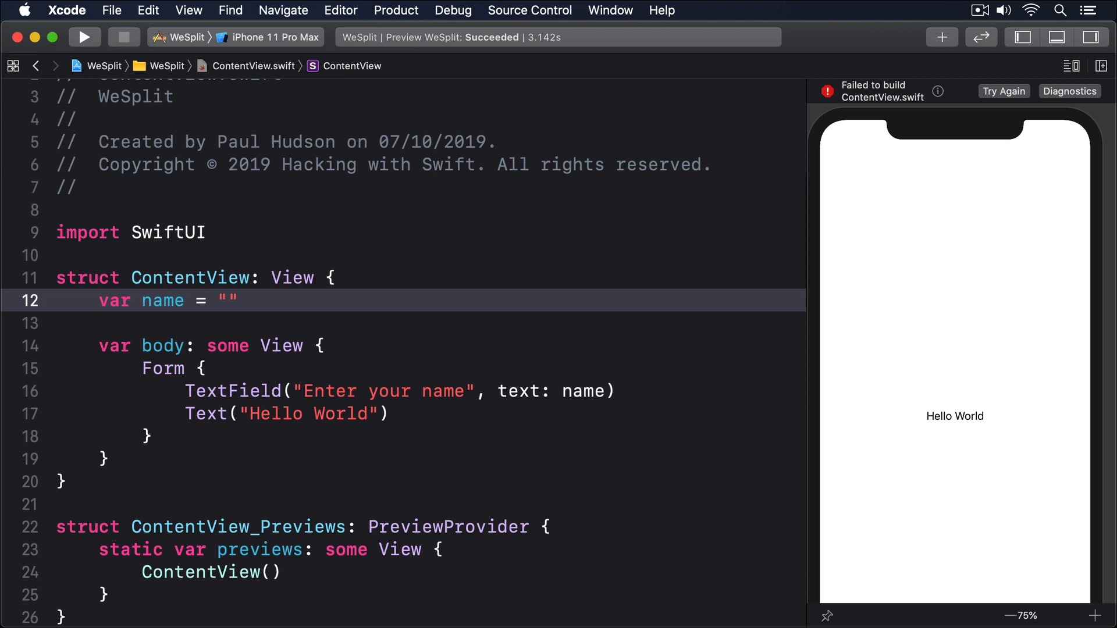
text(@State private)
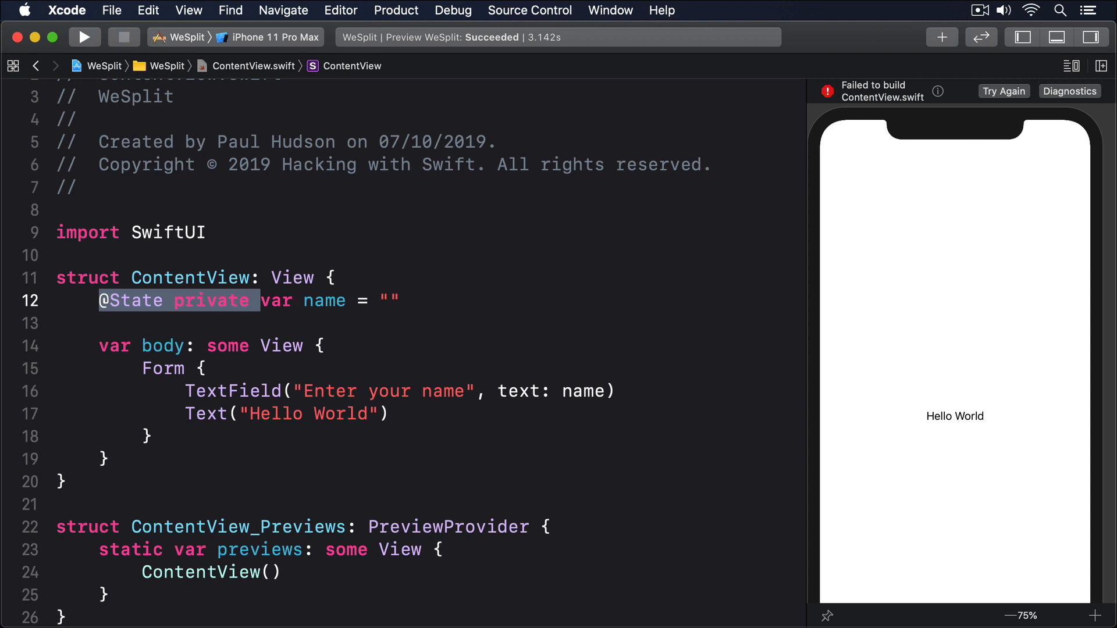
click(562, 391)
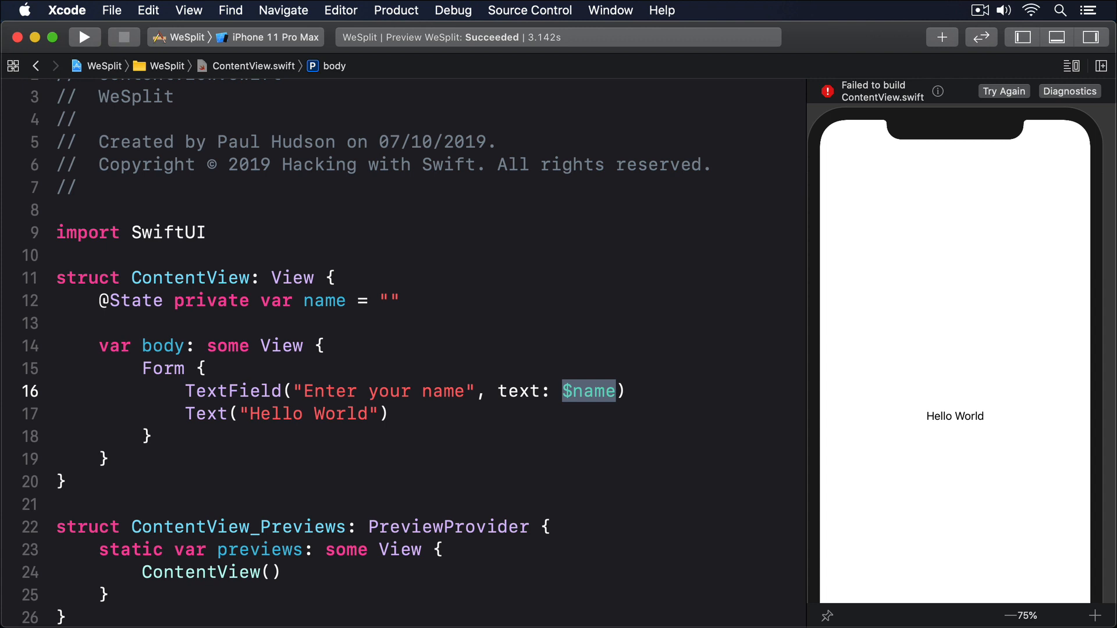
Run WeSplit in Simulator and enter "Paul" in the name field above Hello World
click(84, 37)
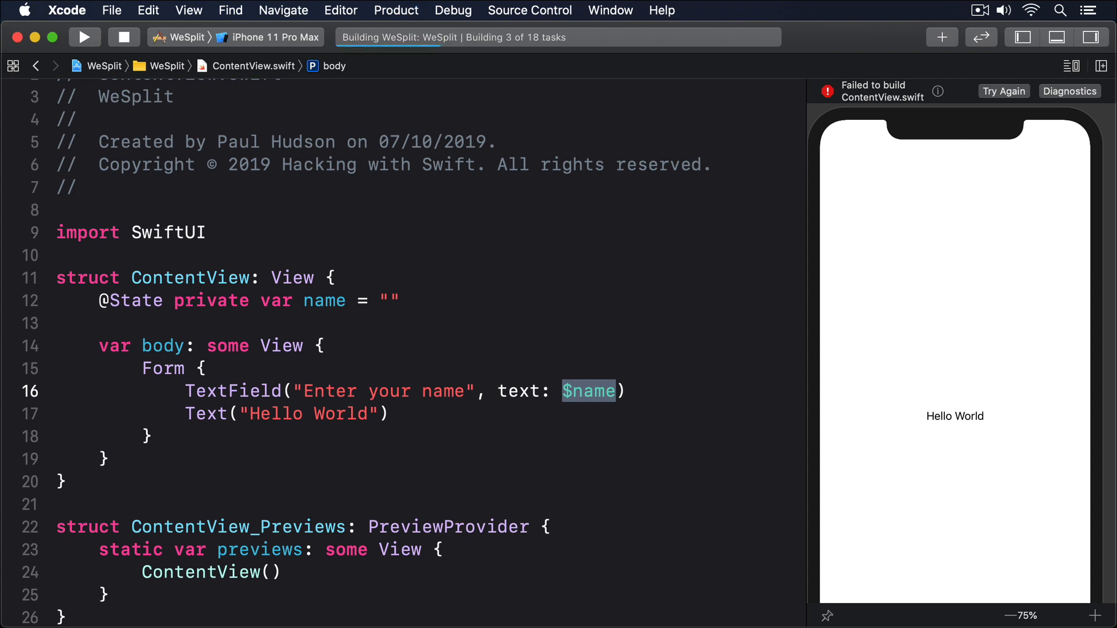
click(84, 37)
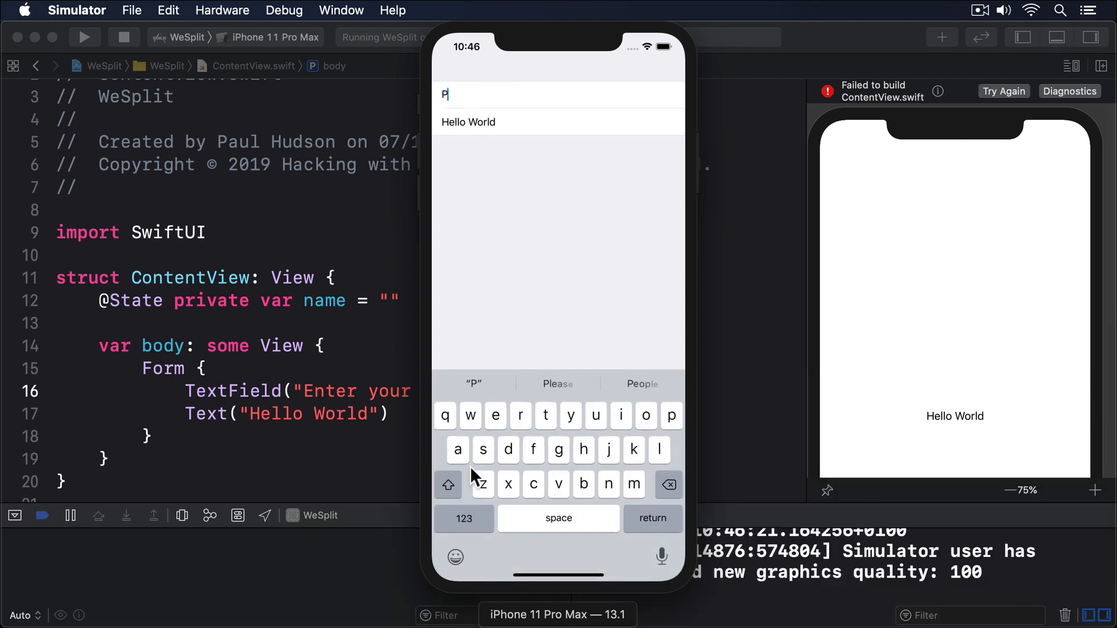
click(473, 383)
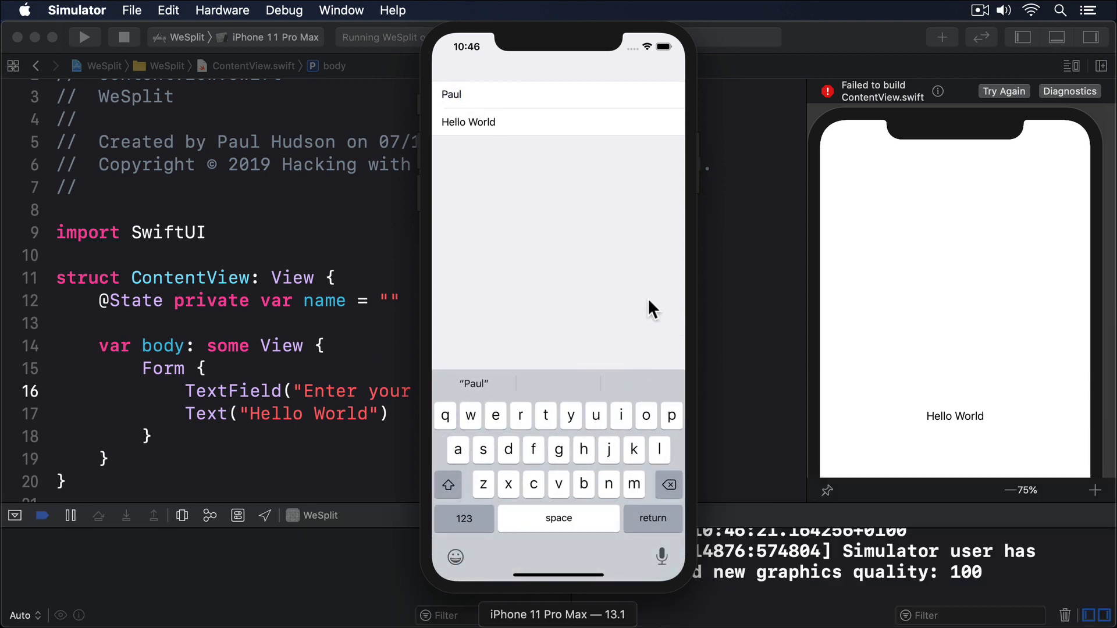
mouse_move(617, 308)
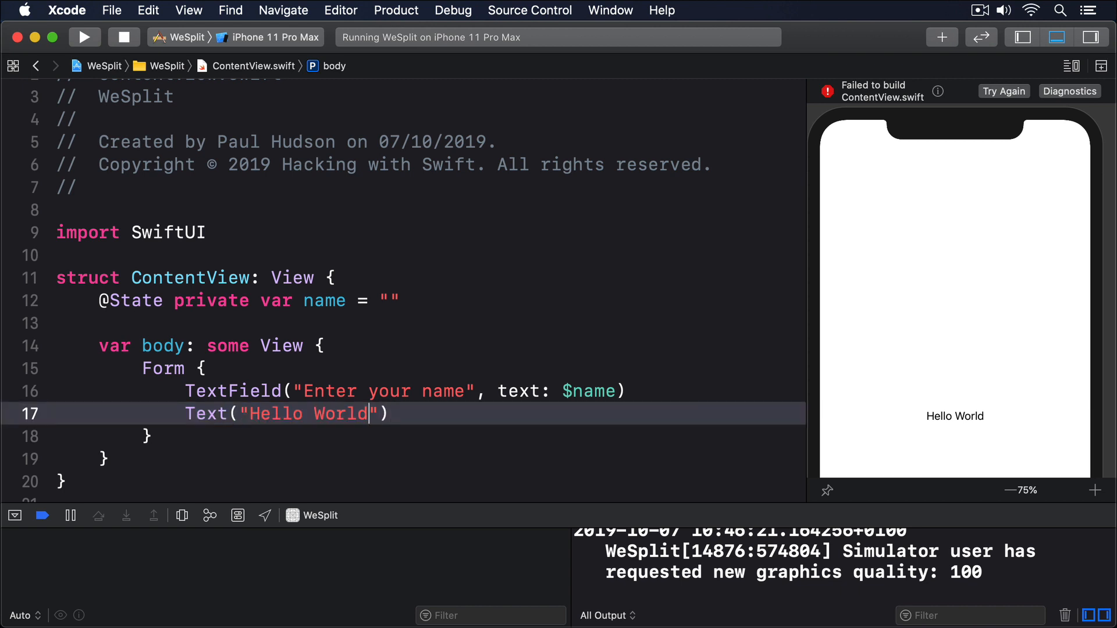
Change the label to Text("Your name is \(name)")
text(Your name i)
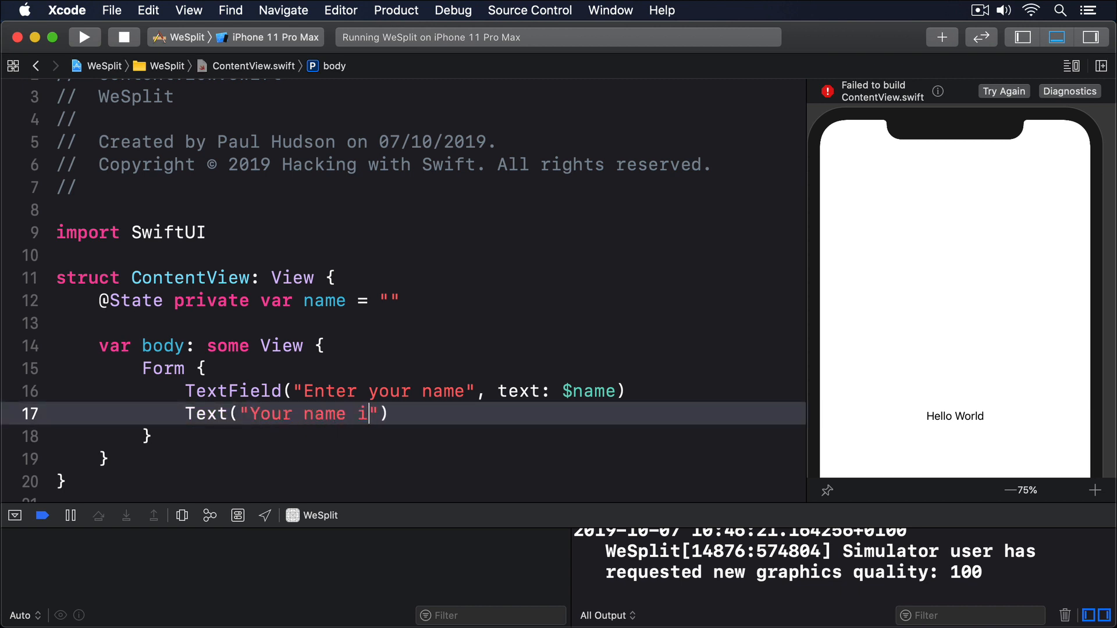
text(s \(nam)
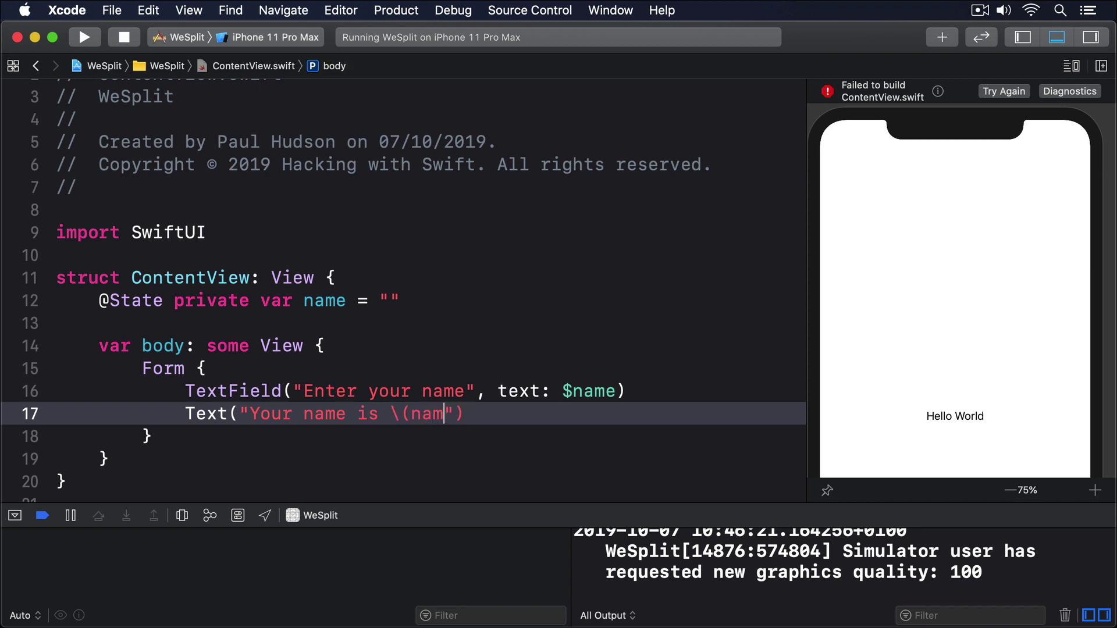
text(e)
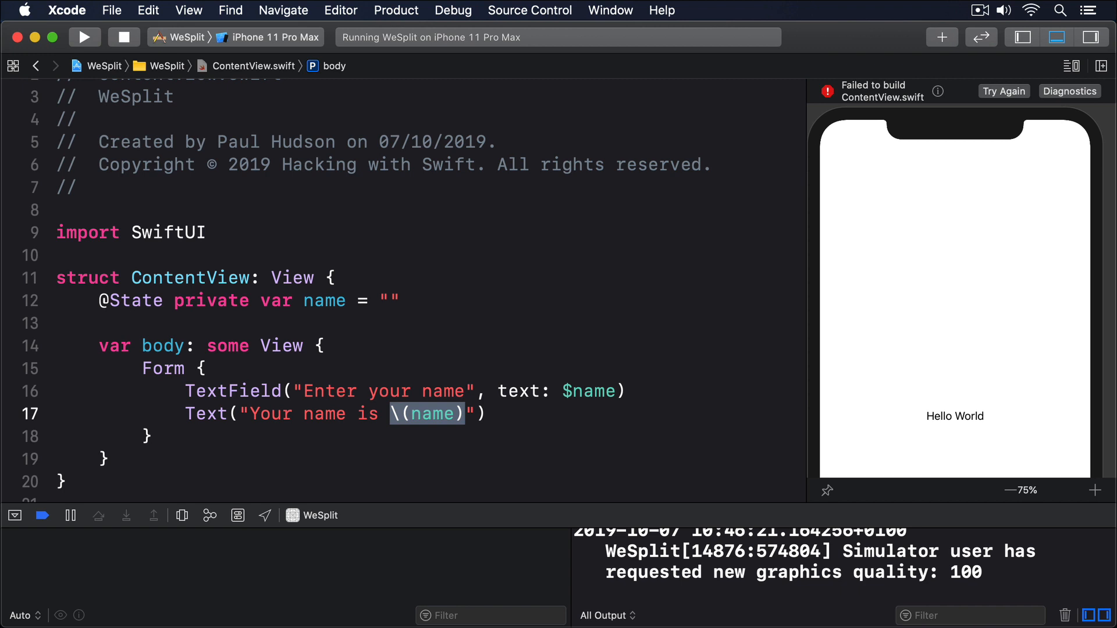
Rebuild and relaunch the app in Simulator showing "Your name is" under the empty field
click(83, 36)
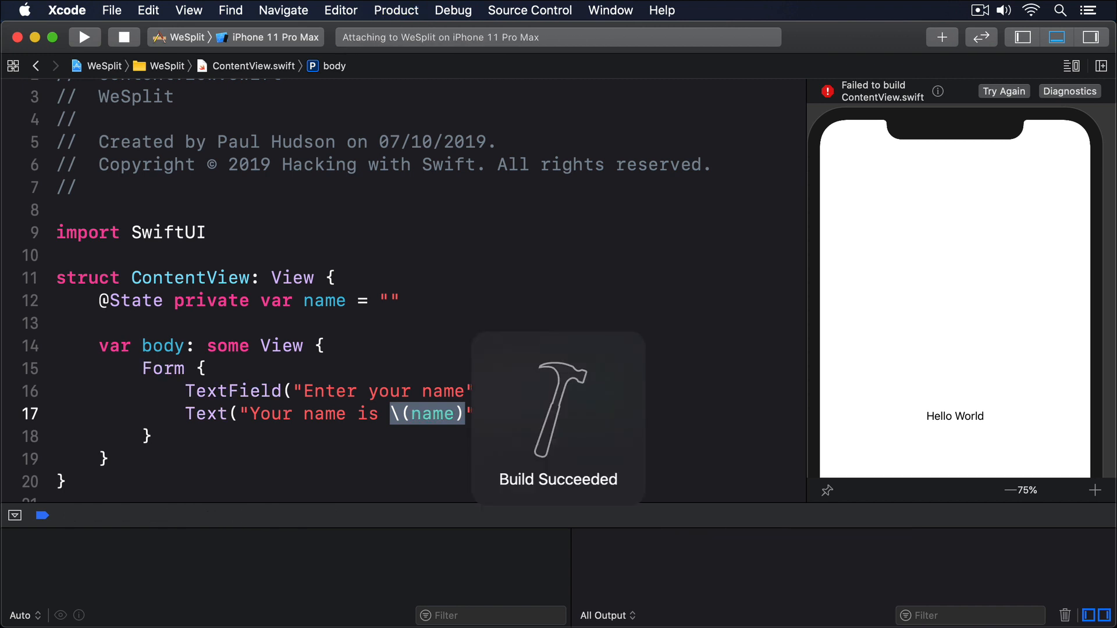
click(84, 38)
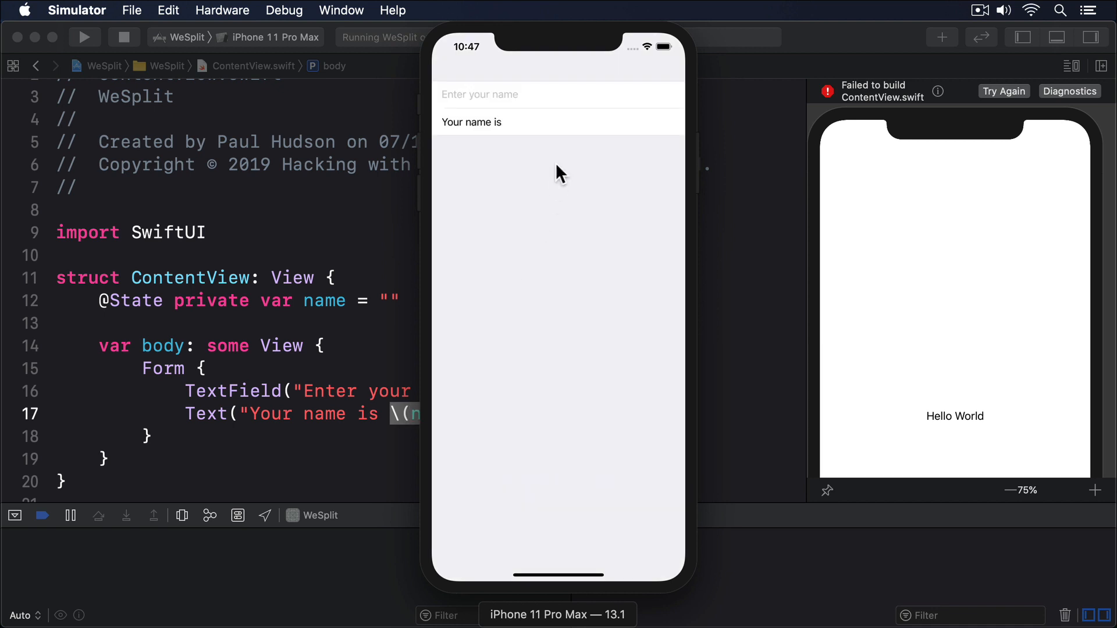